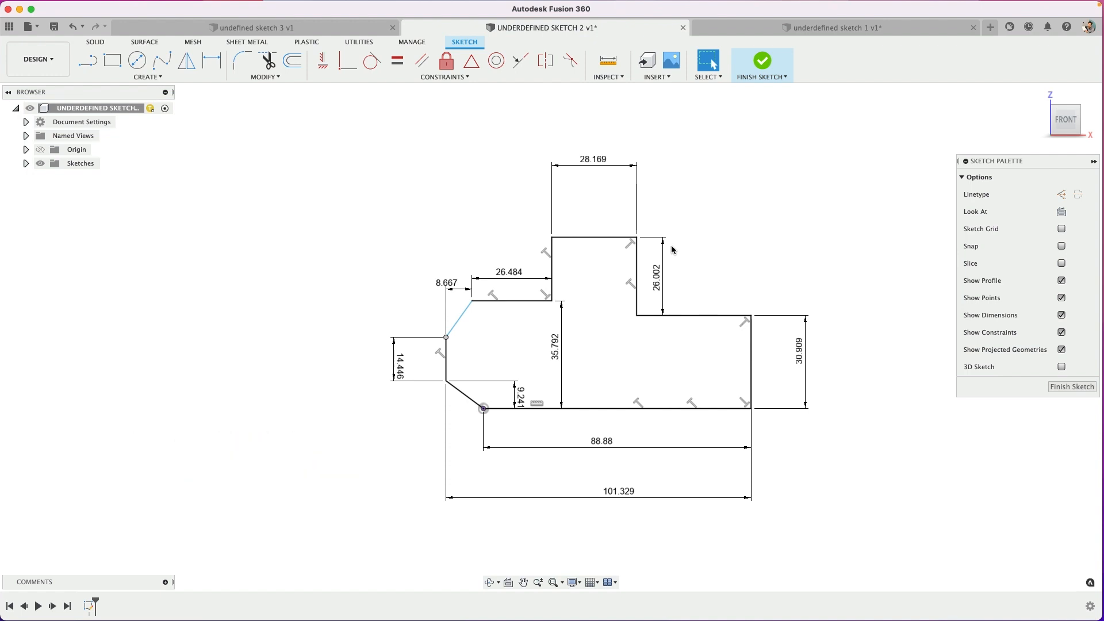
pyautogui.moveTo(759, 262)
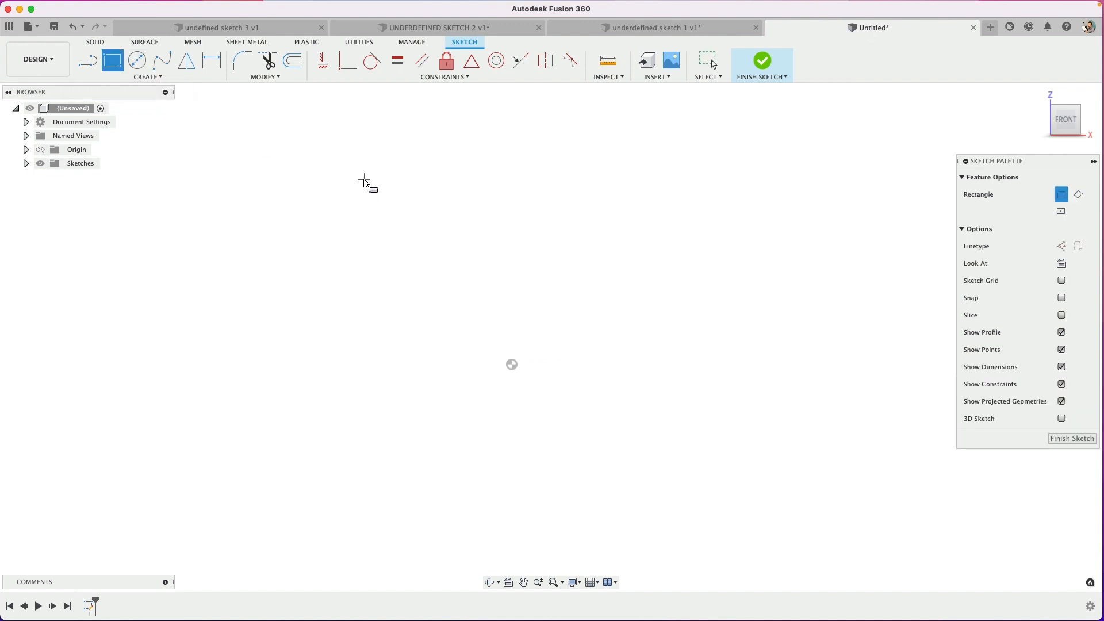
# - Draw a rectangle in the untitled sketch, then switch to the underdefined sketch 1 design
pyautogui.moveTo(364, 179); pyautogui.dragTo(734, 448)
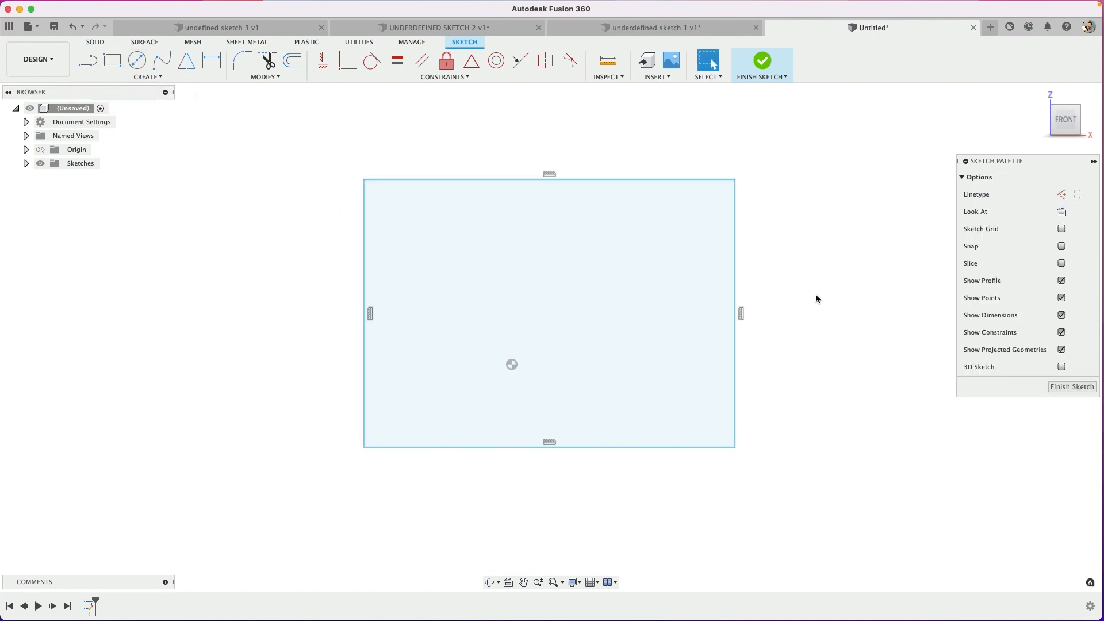
pyautogui.moveTo(807, 394)
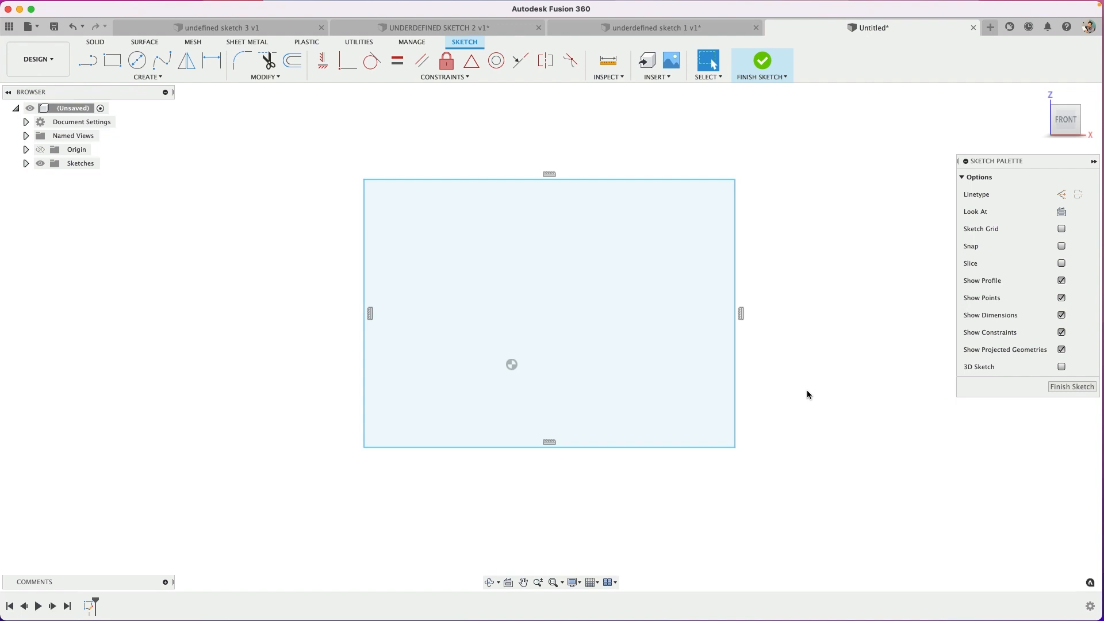
pyautogui.moveTo(549, 313); pyautogui.dragTo(767, 420)
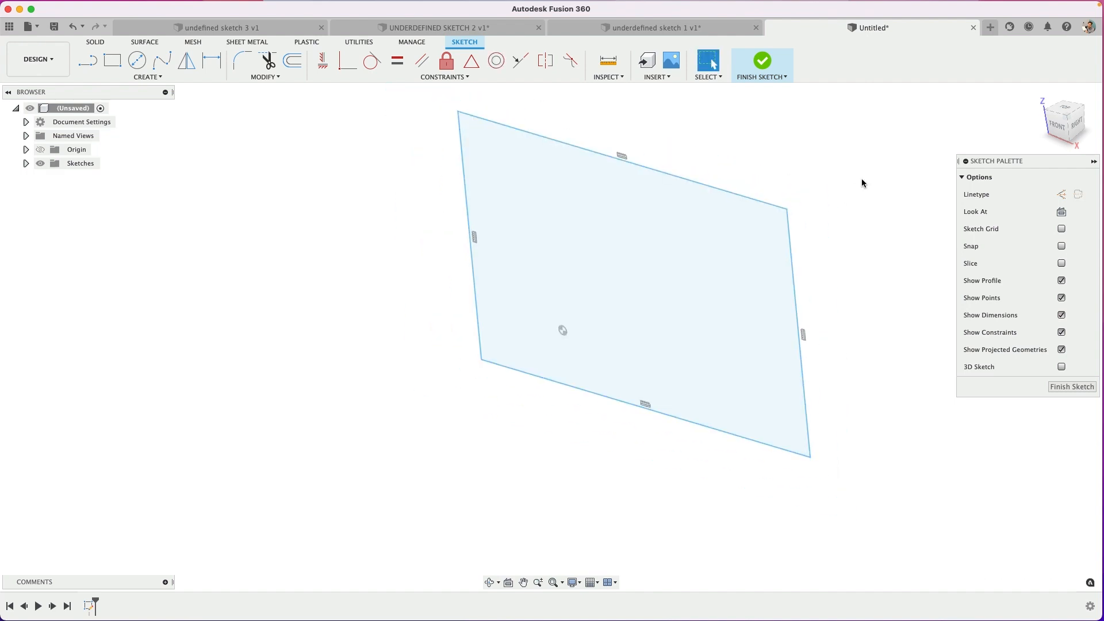
pyautogui.click(655, 28)
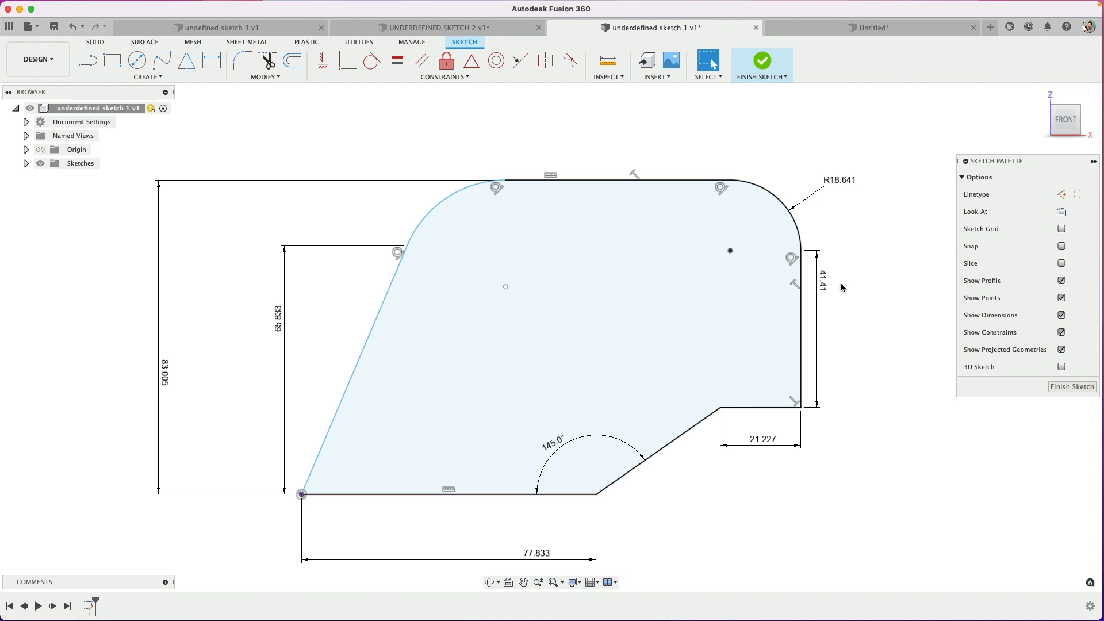
# - Change the 41.41 height to 45 and 65.833 to 65, then return to Untitled
pyautogui.doubleClick(818, 277)
pyautogui.write('45')
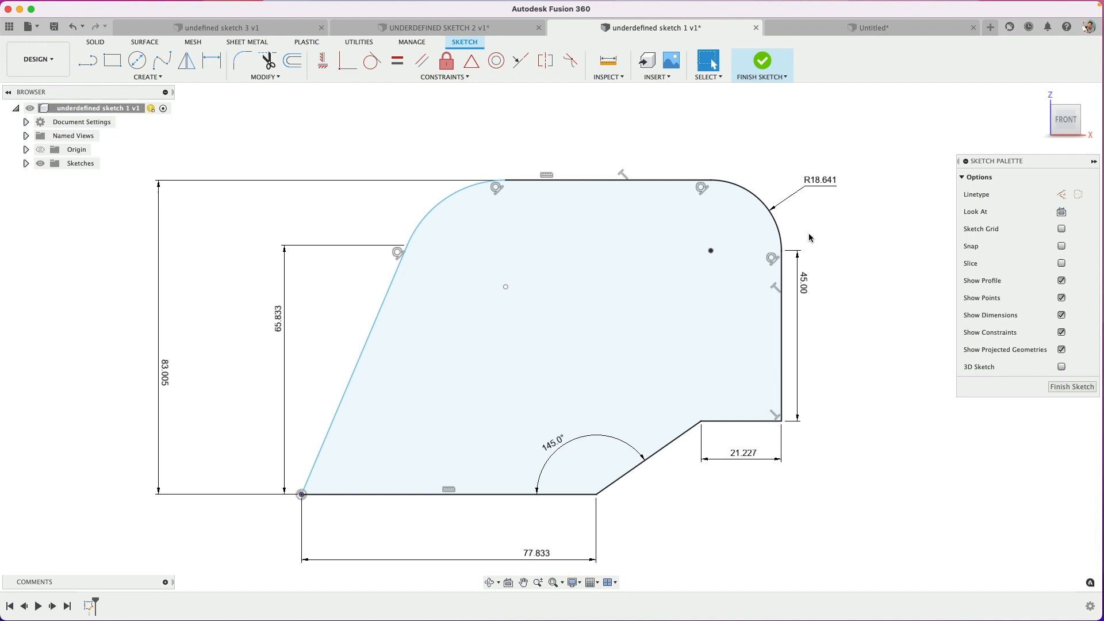
pyautogui.click(619, 225)
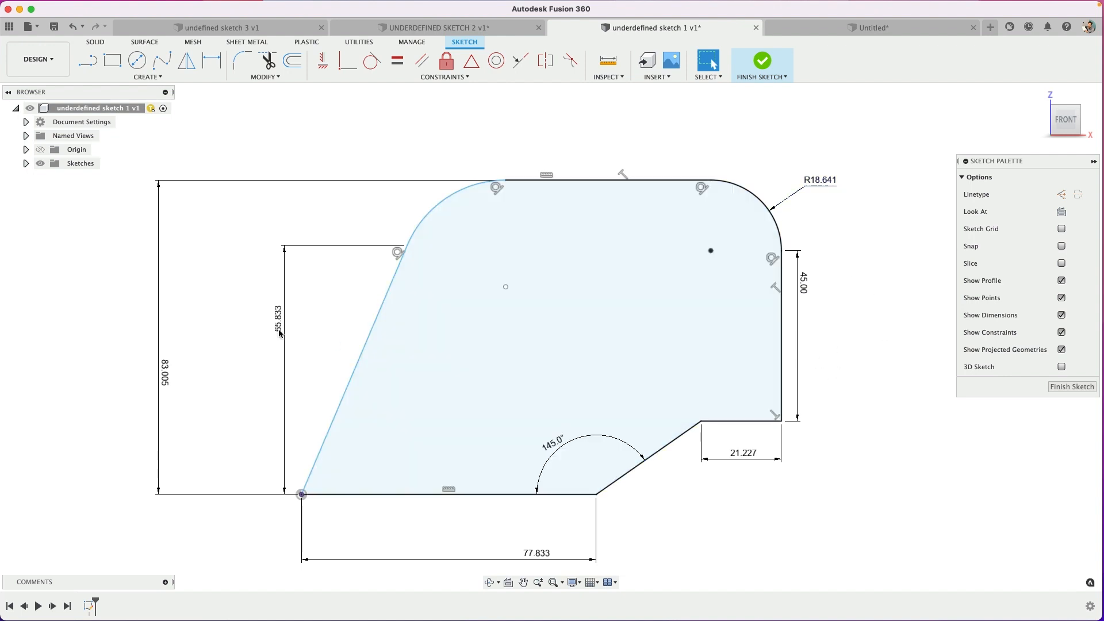
pyautogui.doubleClick(276, 313)
pyautogui.write('65')
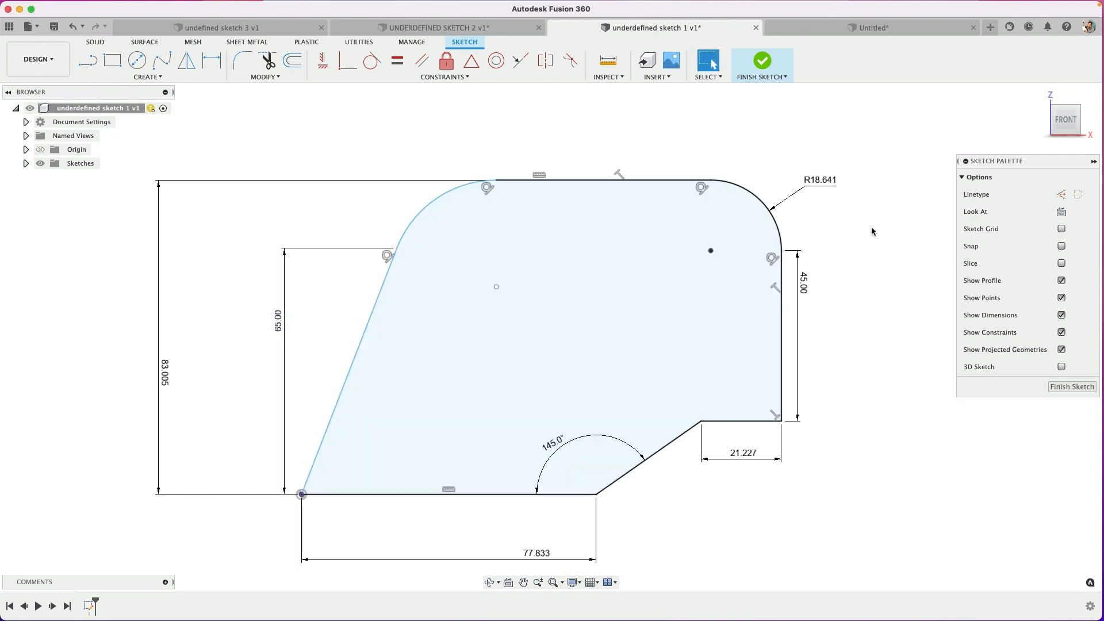
pyautogui.moveTo(875, 232)
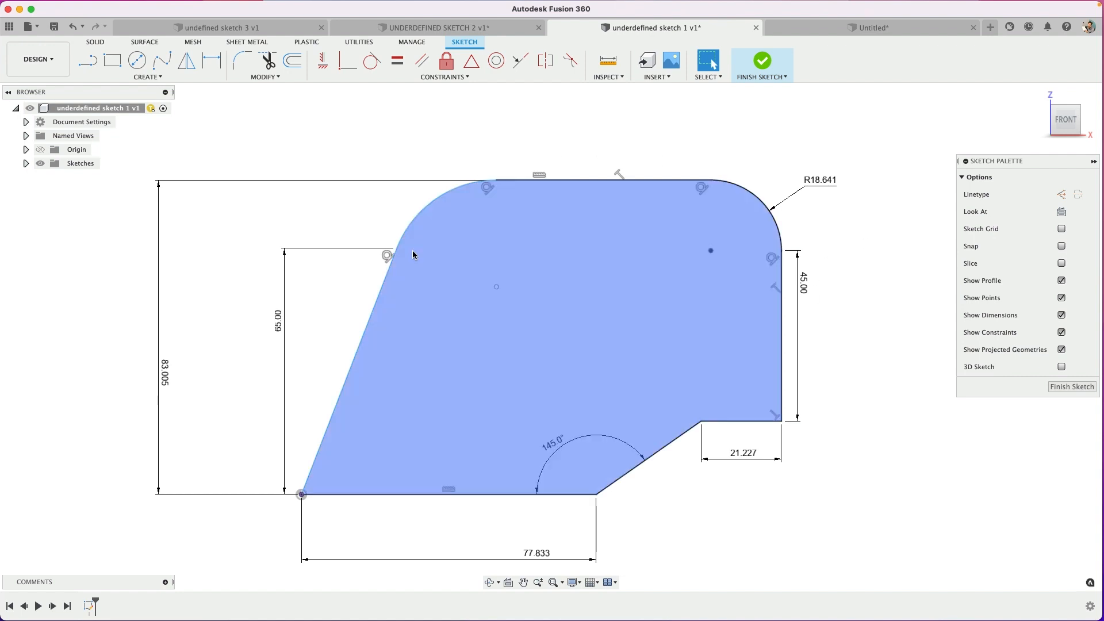
pyautogui.click(941, 400)
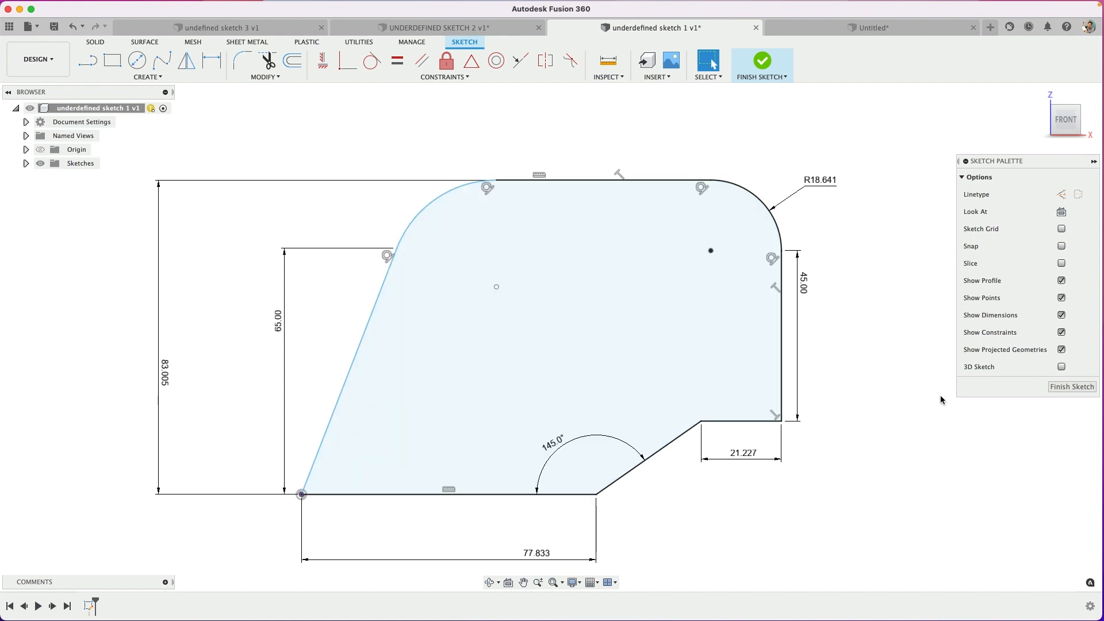
pyautogui.click(25, 163)
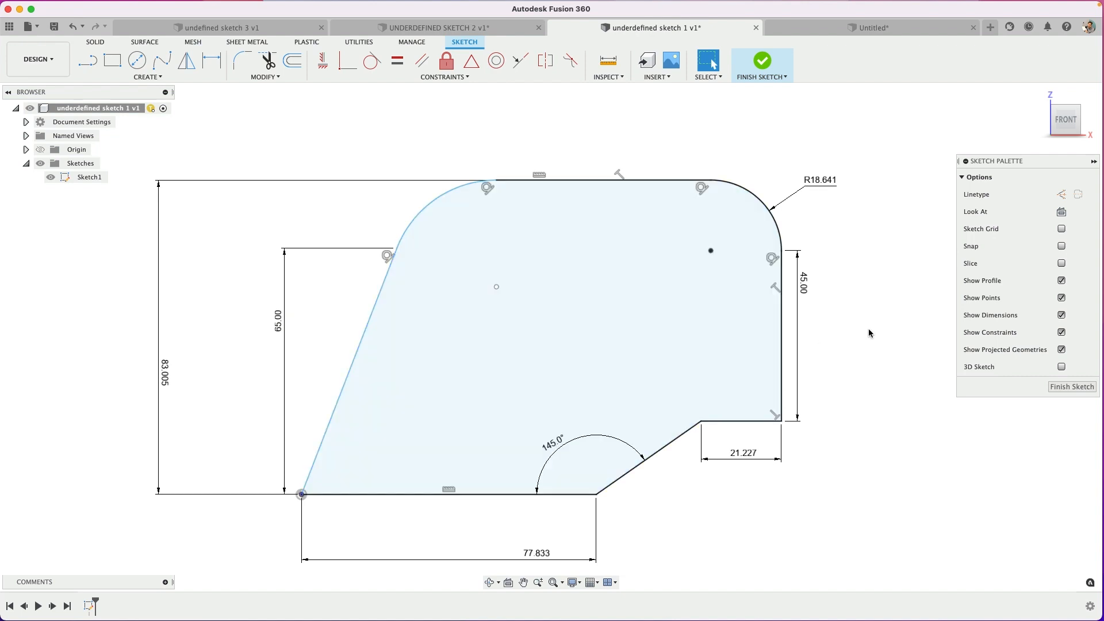
pyautogui.click(872, 28)
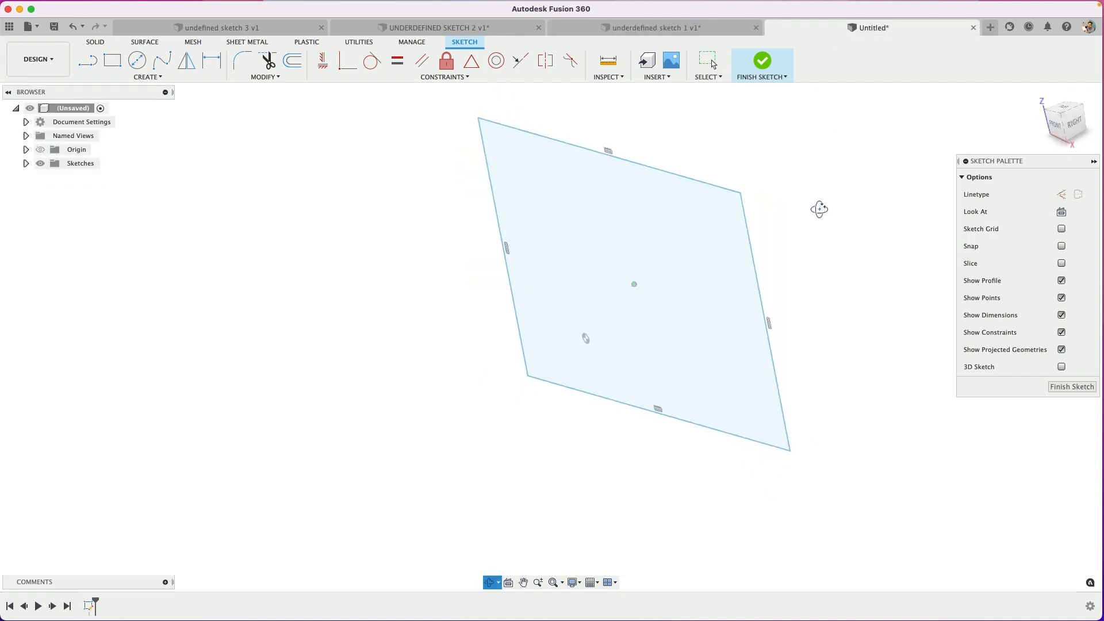
# - Start and cancel Extrude on the rectangle and on UNDERDEFINED SKETCH 2's stepped profile
pyautogui.press('e')
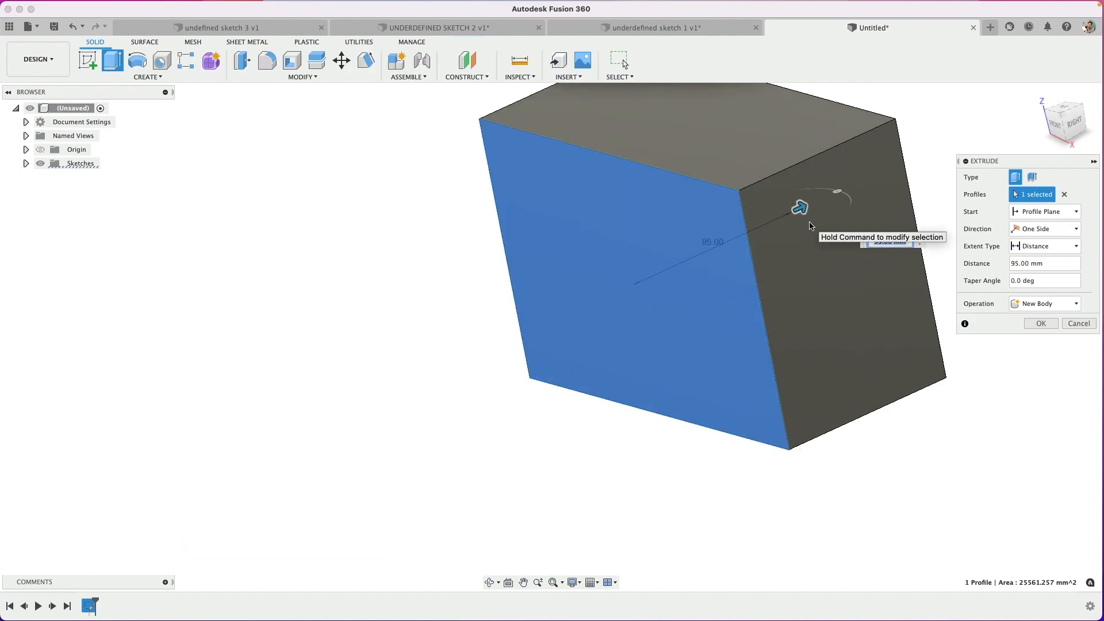
pyautogui.click(1078, 323)
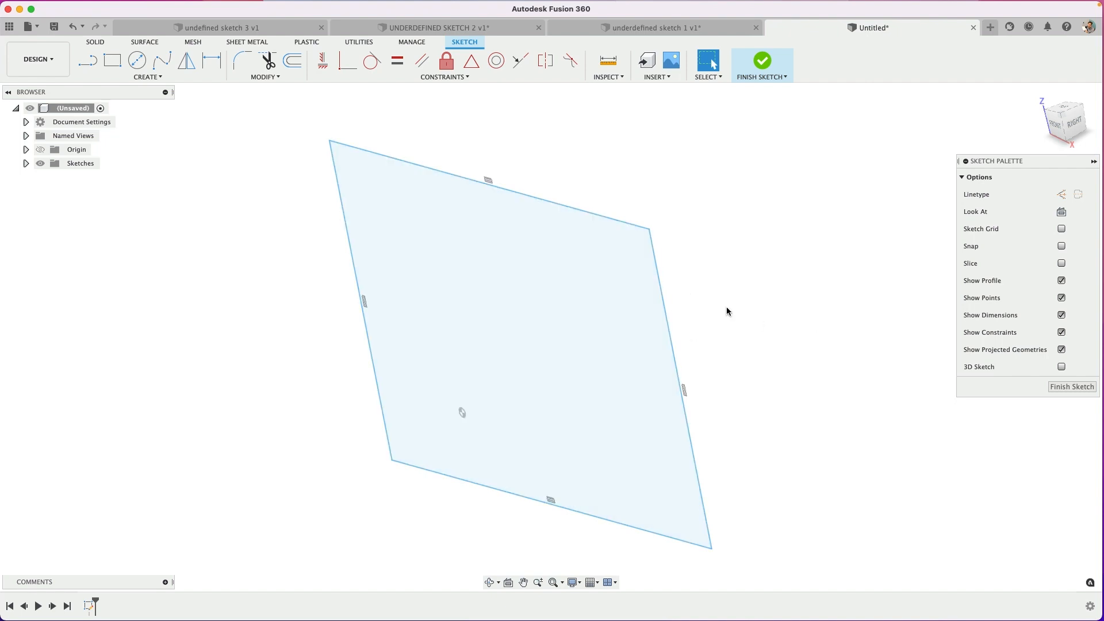
pyautogui.click(444, 28)
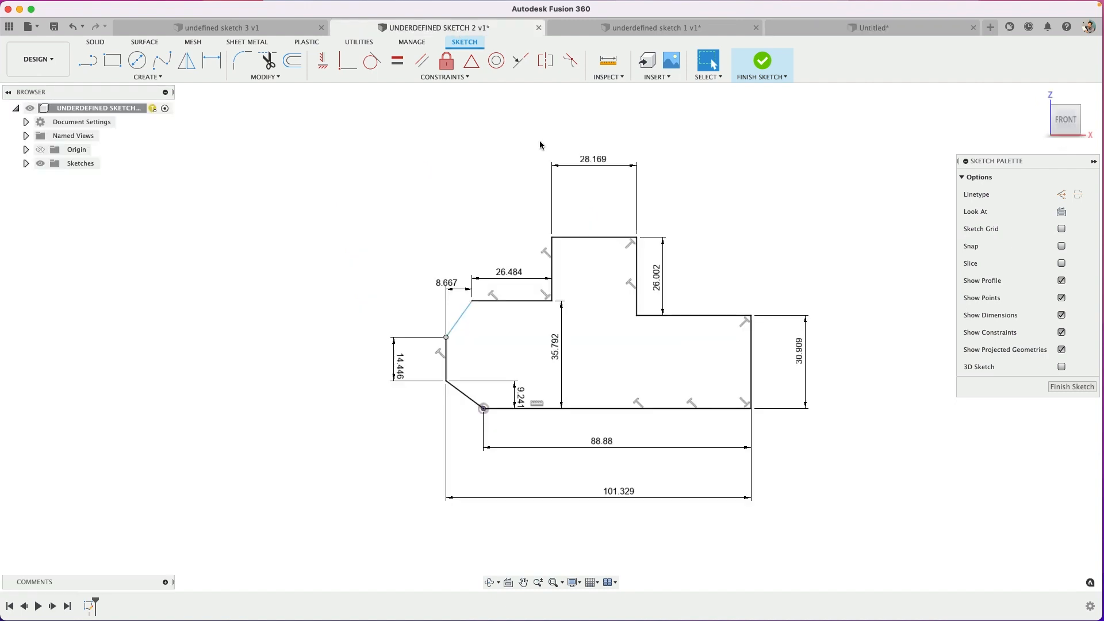
pyautogui.press('e')
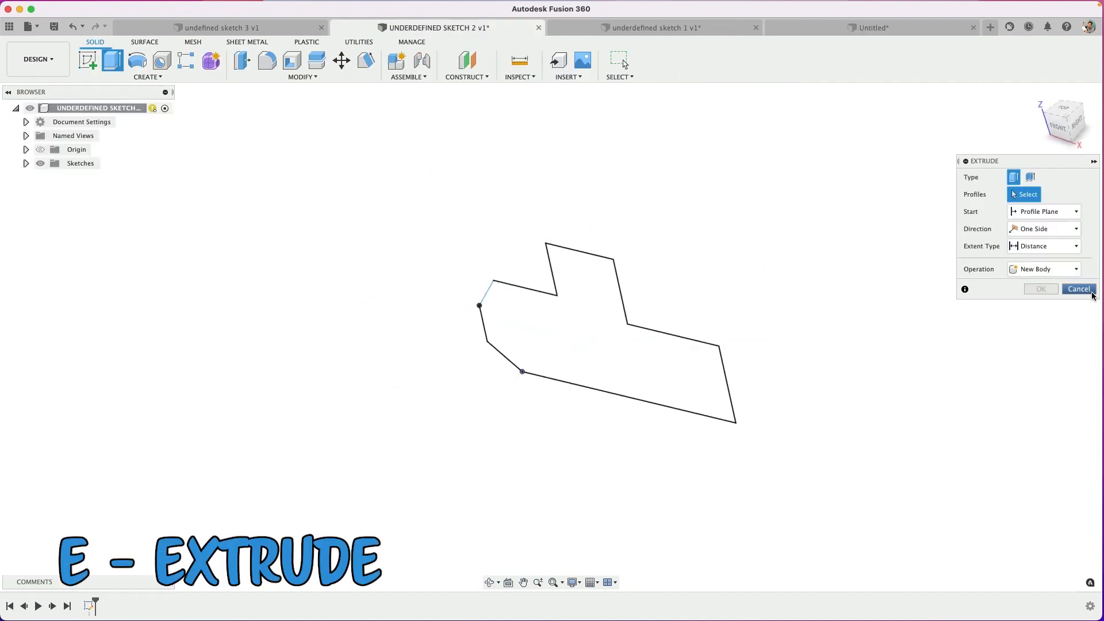
pyautogui.click(1078, 288)
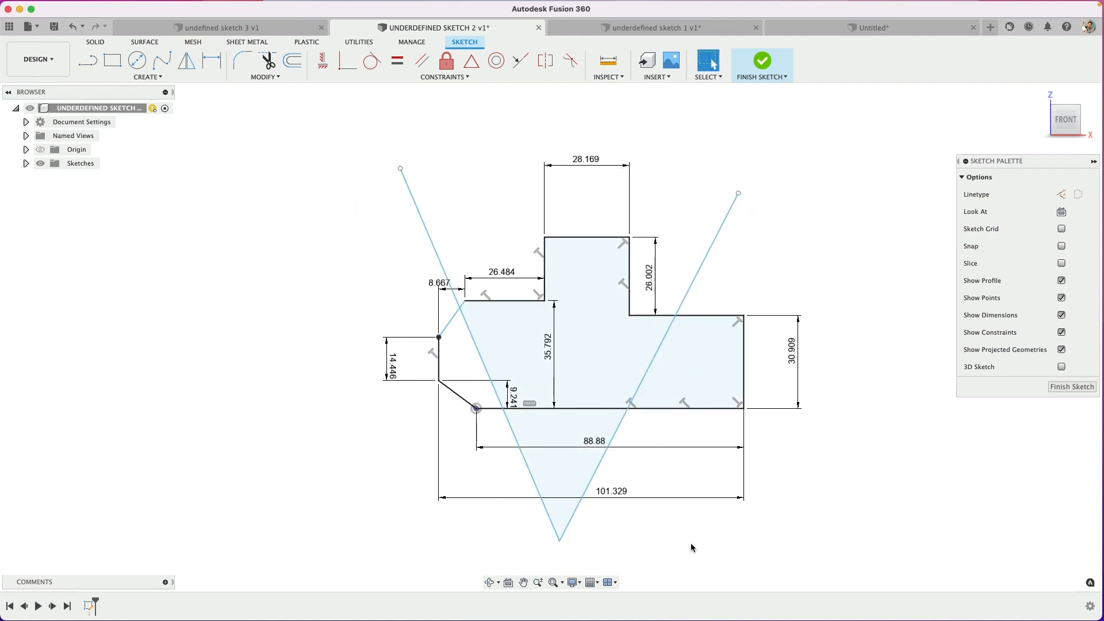
# - Delete the right slanted line and attach the left line's lower end to the bottom-left corner
pyautogui.click(703, 364)
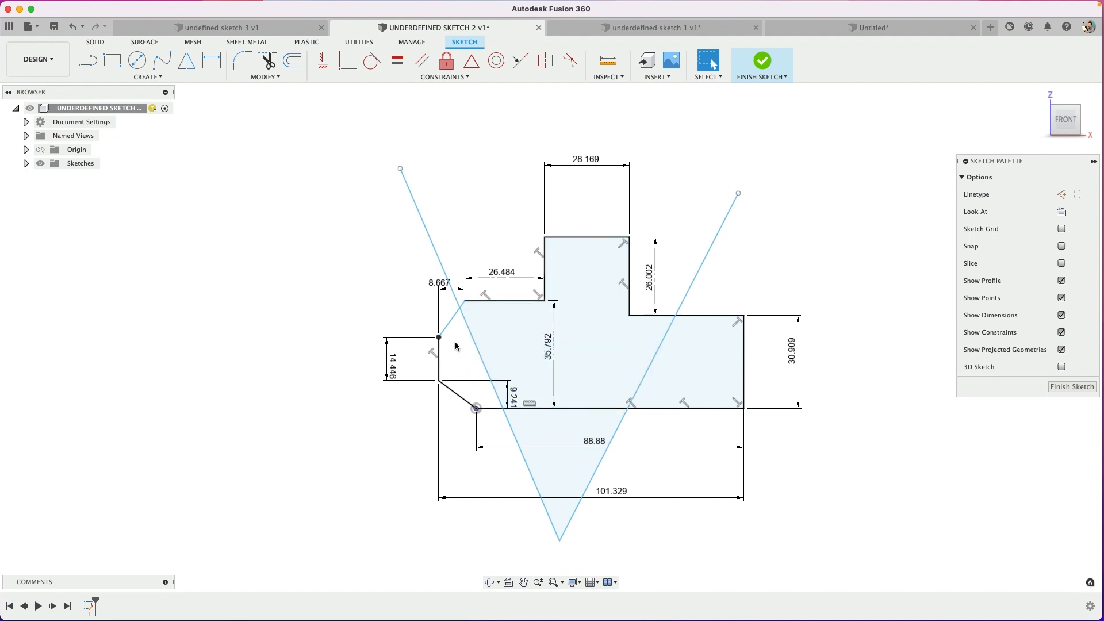
pyautogui.click(399, 169)
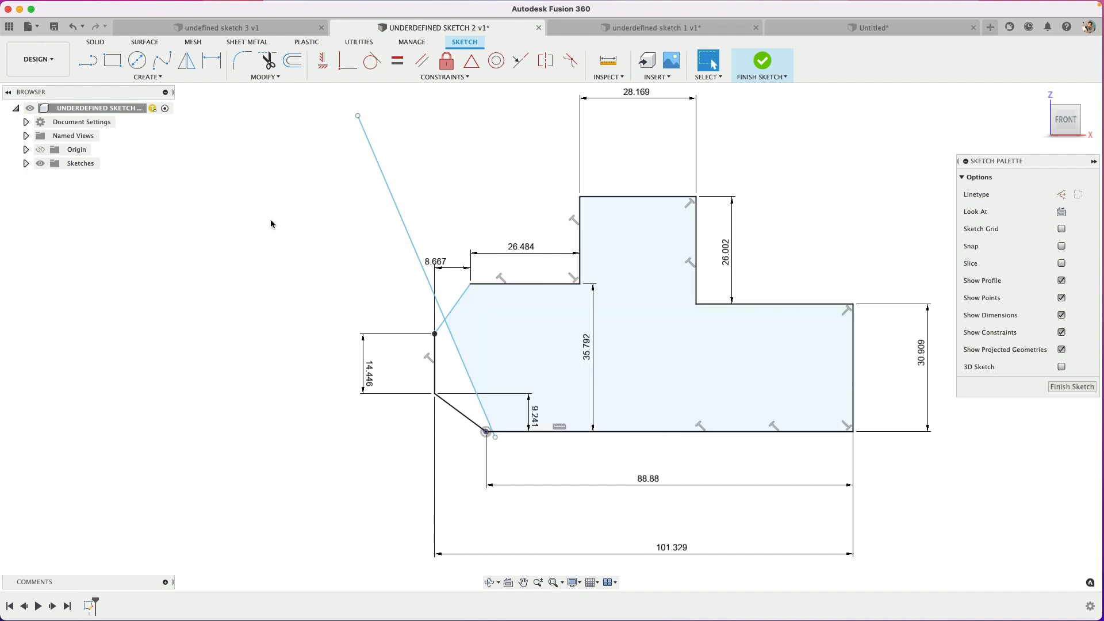
pyautogui.click(87, 60)
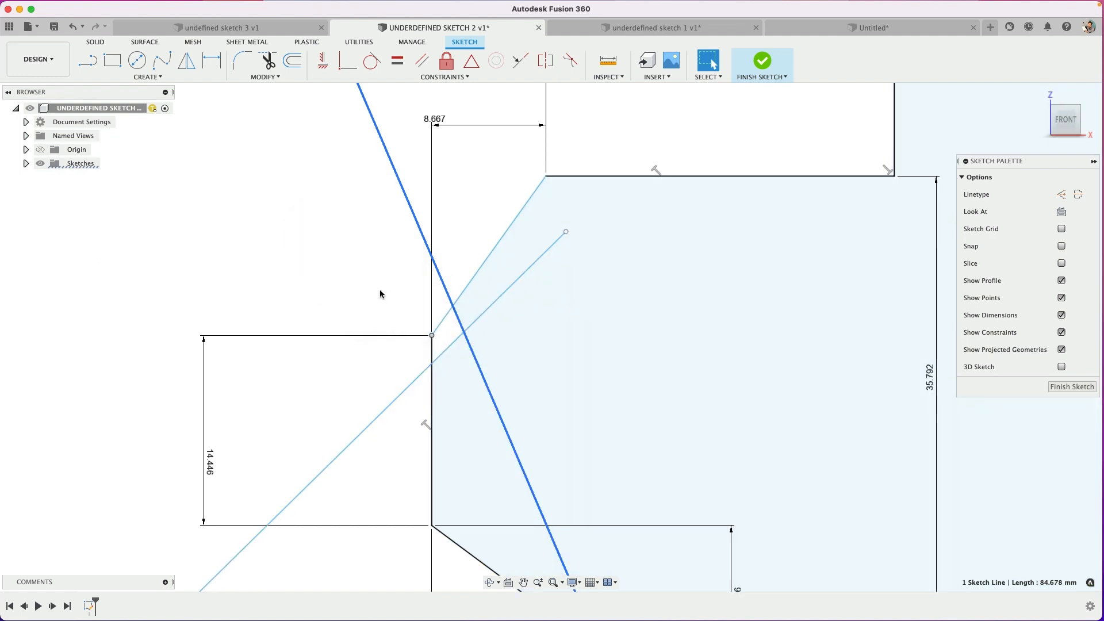
pyautogui.click(465, 292)
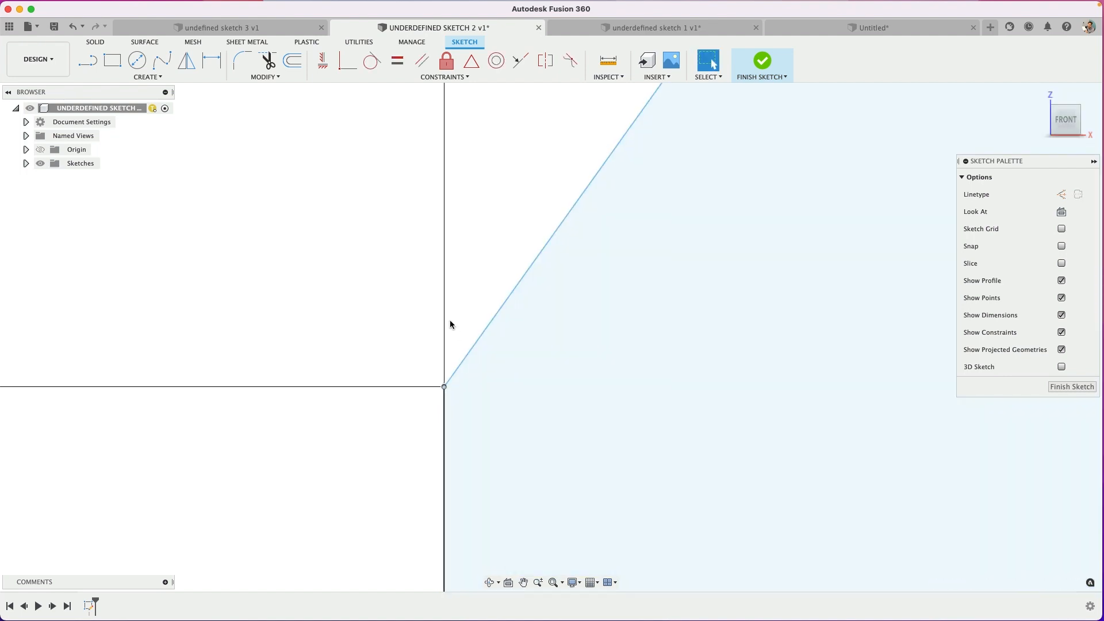
pyautogui.scroll(-3)
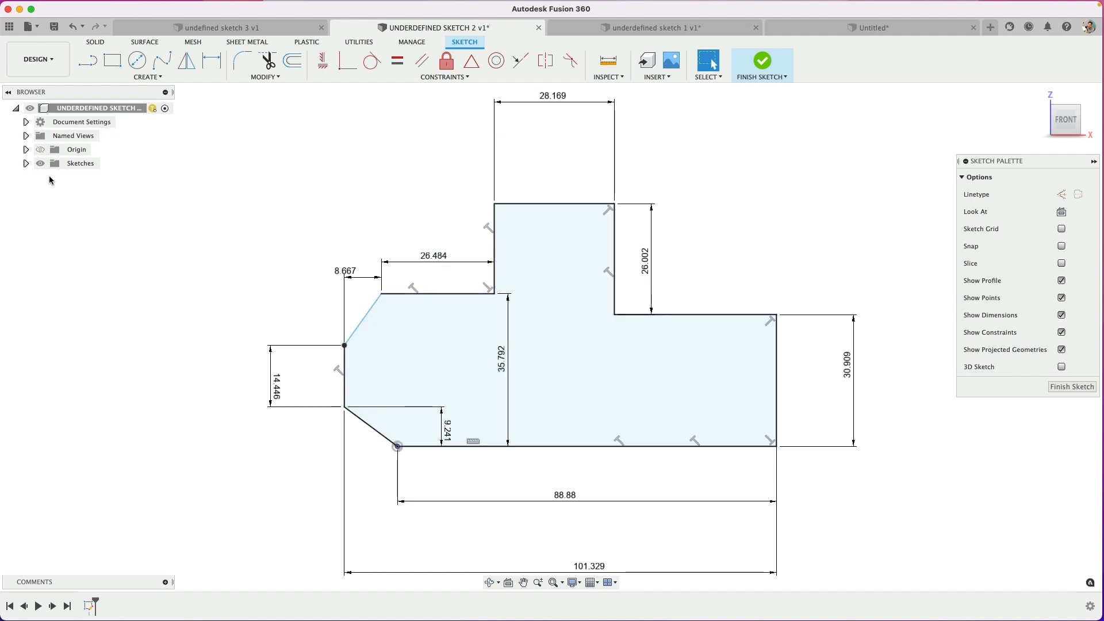
# - Set the upper-left chamfer's 8.667 offset to 15, then return to underdefined sketch 1
pyautogui.click(26, 162)
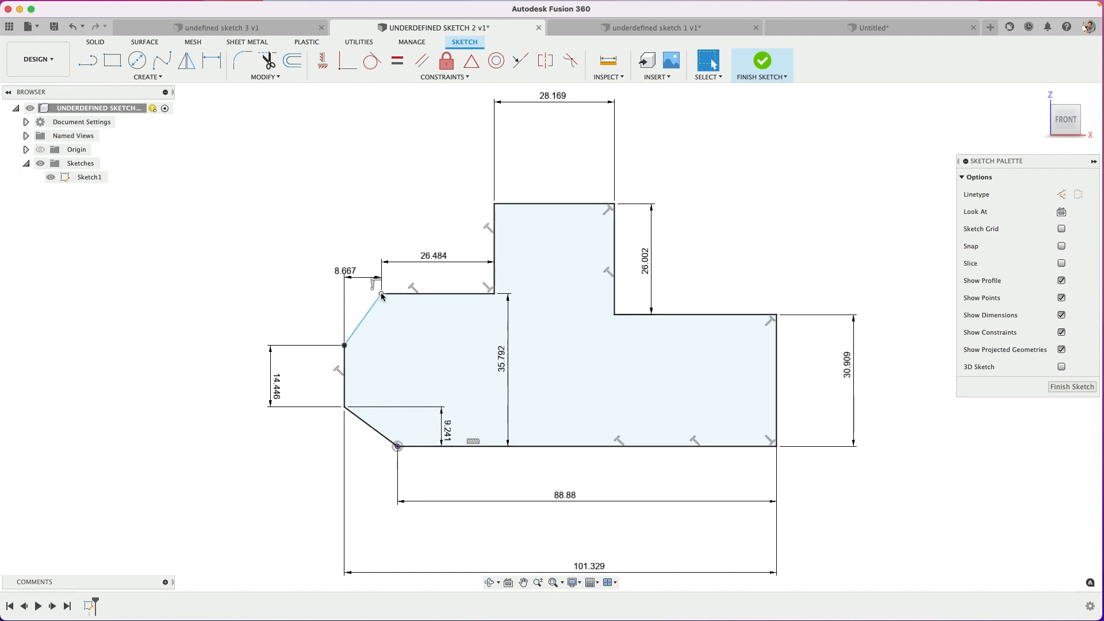
pyautogui.click(366, 316)
pyautogui.write('15')
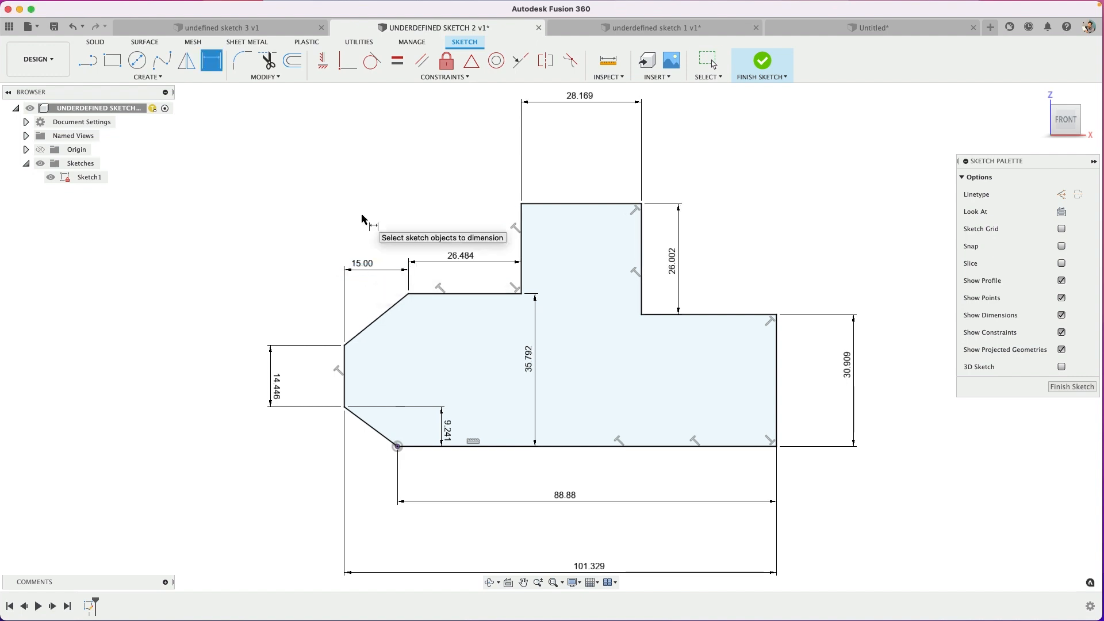
pyautogui.click(658, 27)
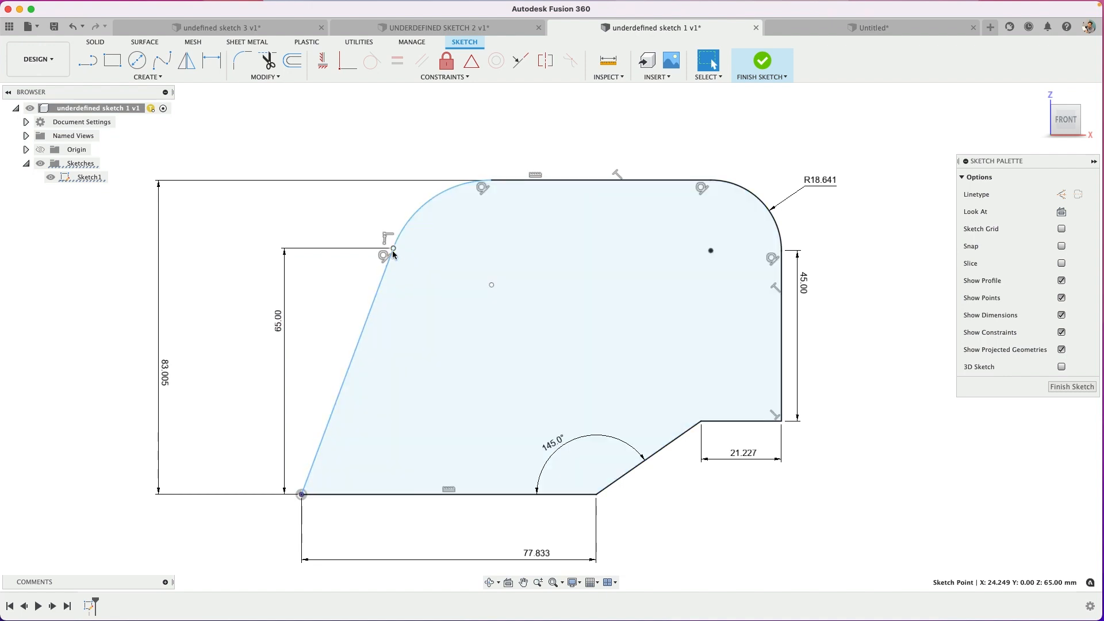
# - Dimension sketch 1's slanted left edge at 70°, then open undefined sketch 3
pyautogui.click(444, 495)
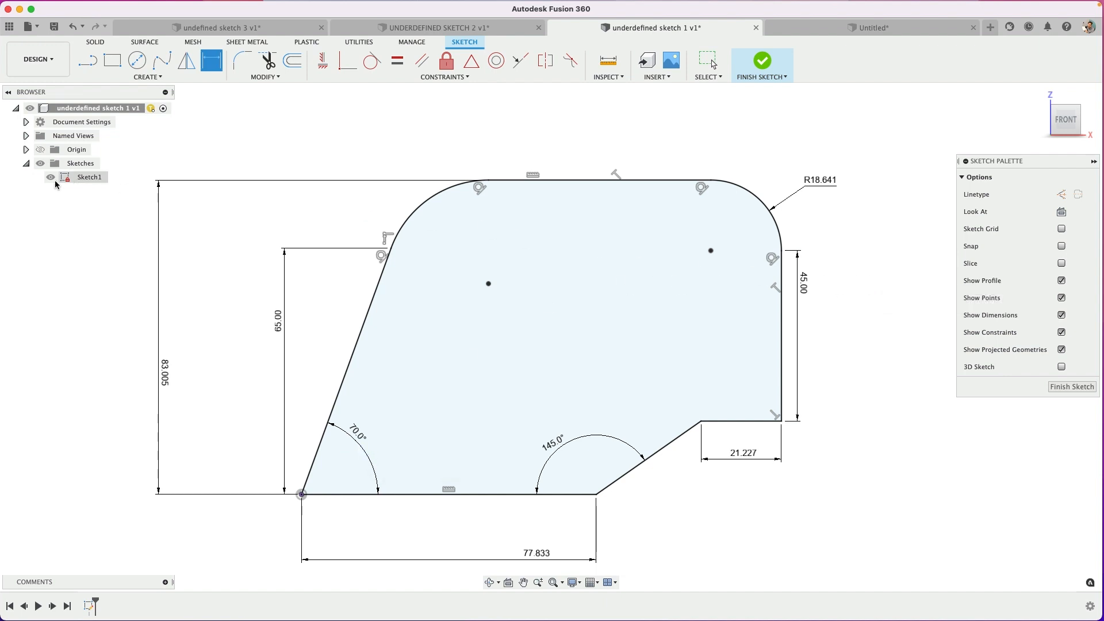
pyautogui.moveTo(266, 142)
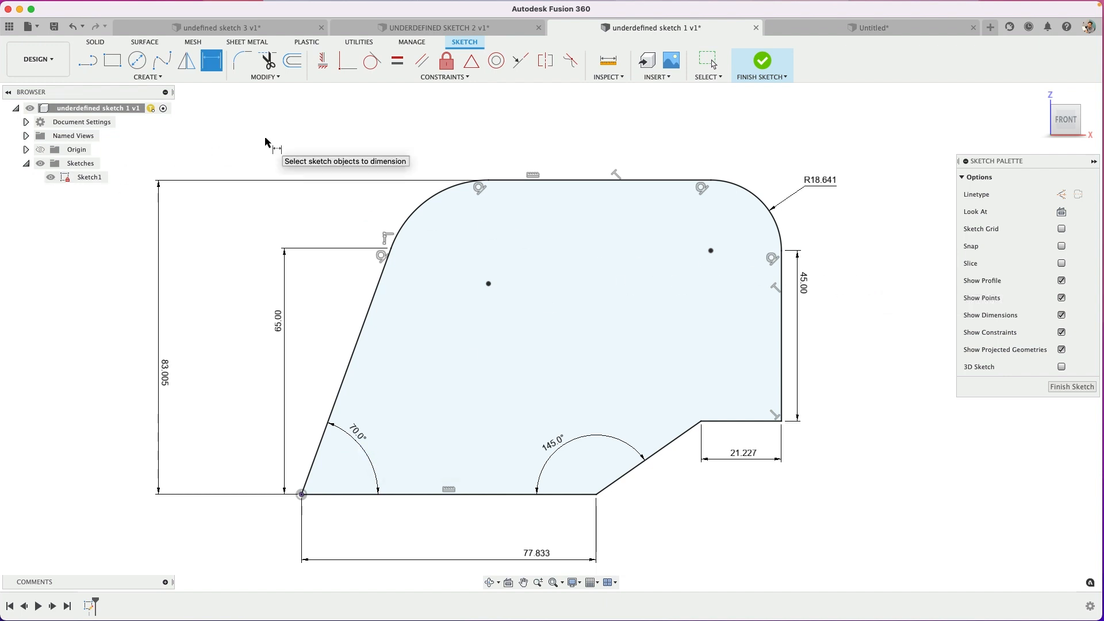
pyautogui.moveTo(456, 138)
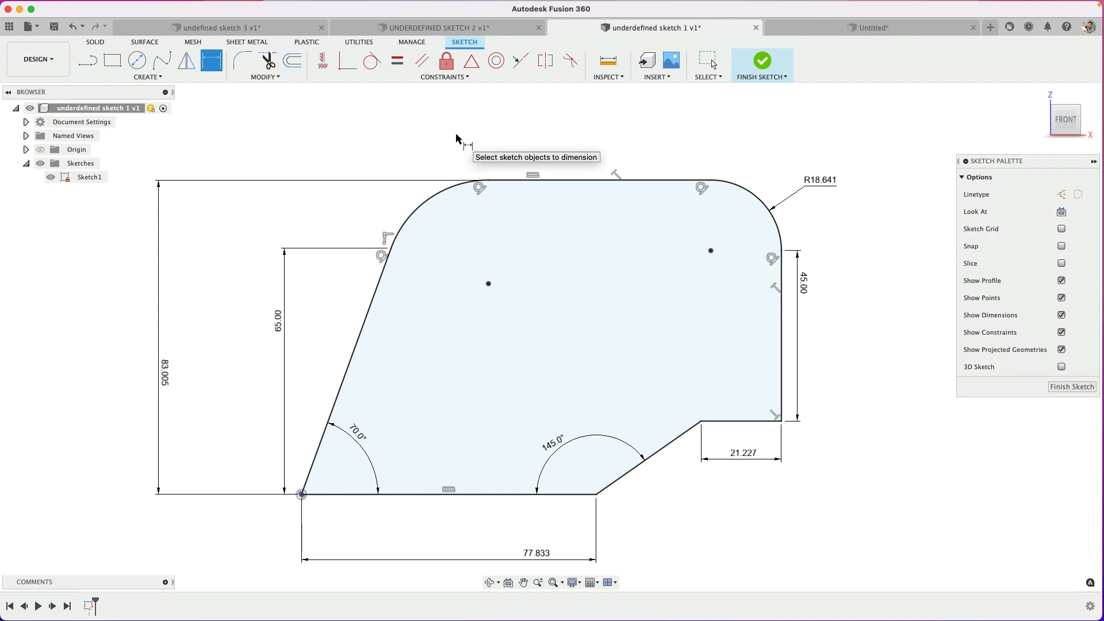
pyautogui.click(220, 28)
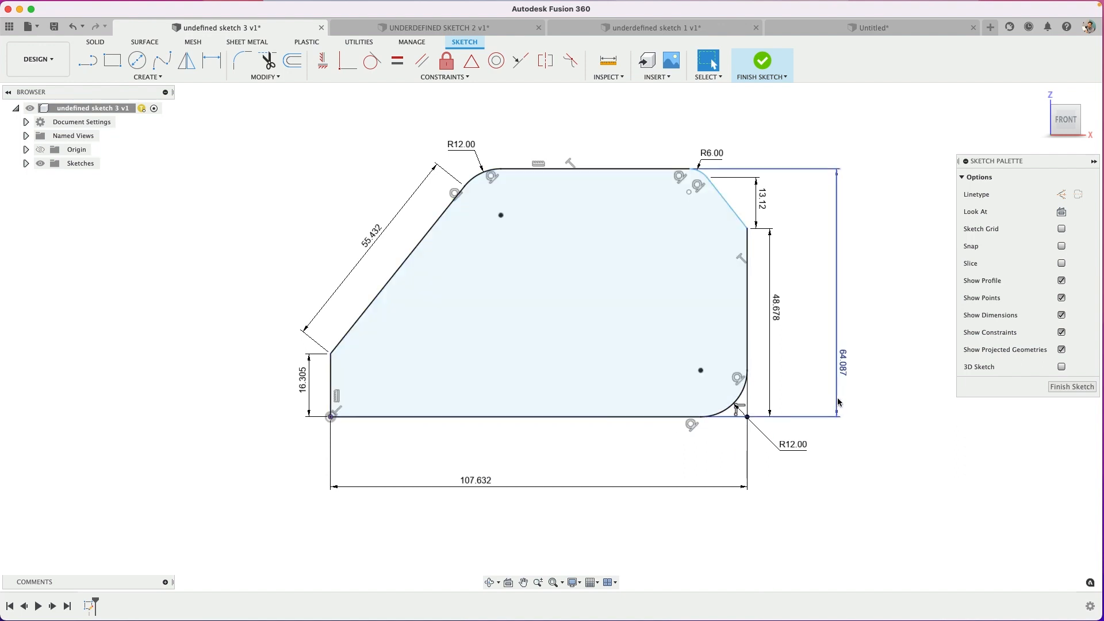
pyautogui.moveTo(863, 459)
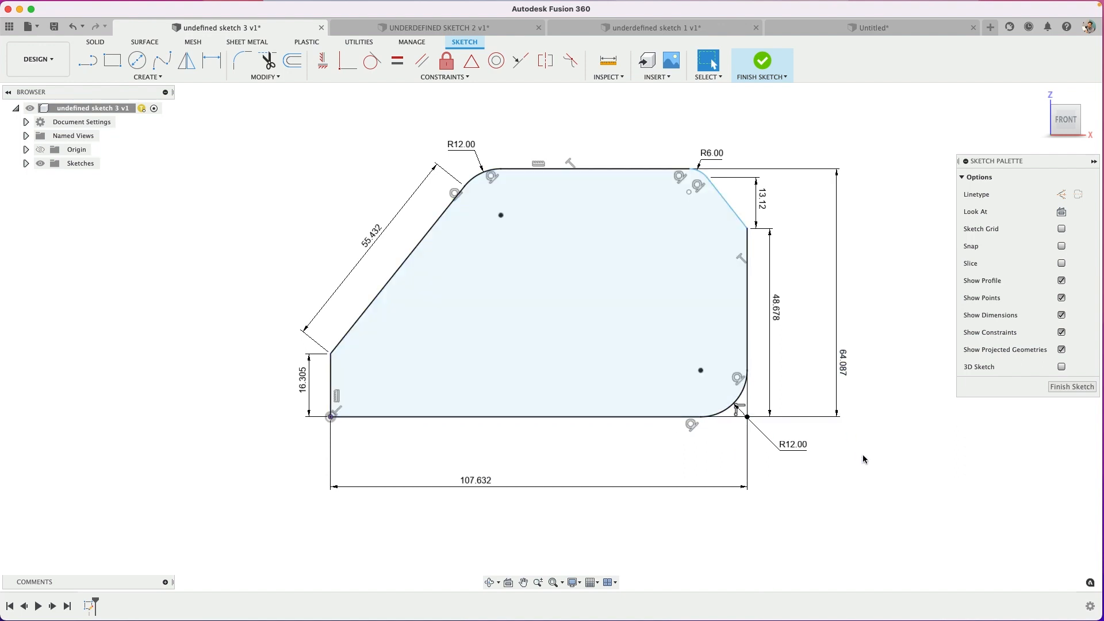
pyautogui.moveTo(856, 430)
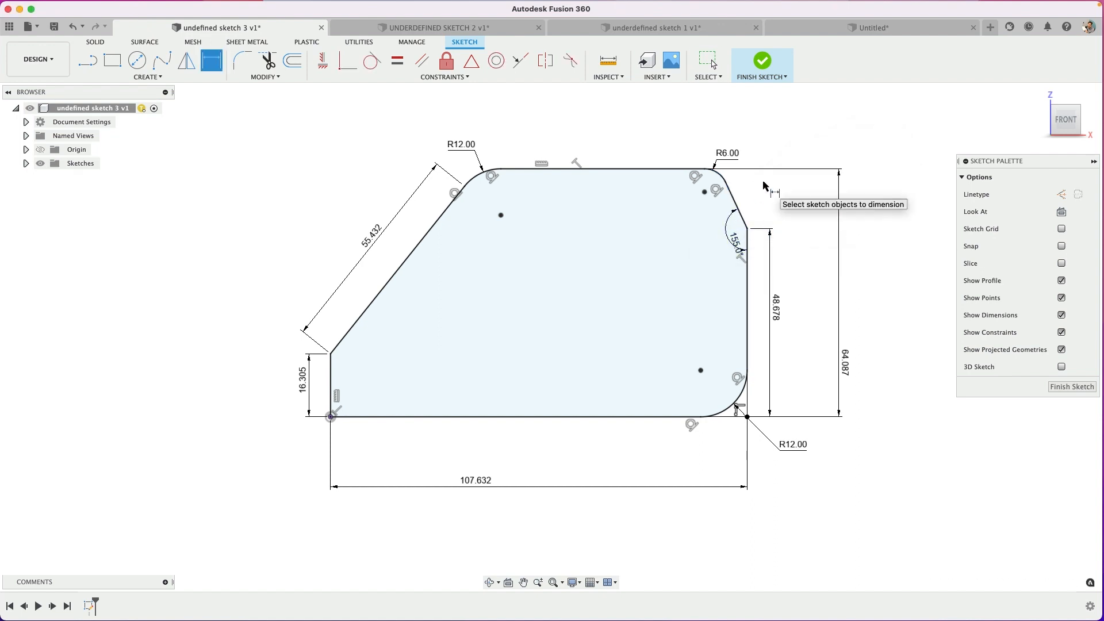
pyautogui.moveTo(735, 245)
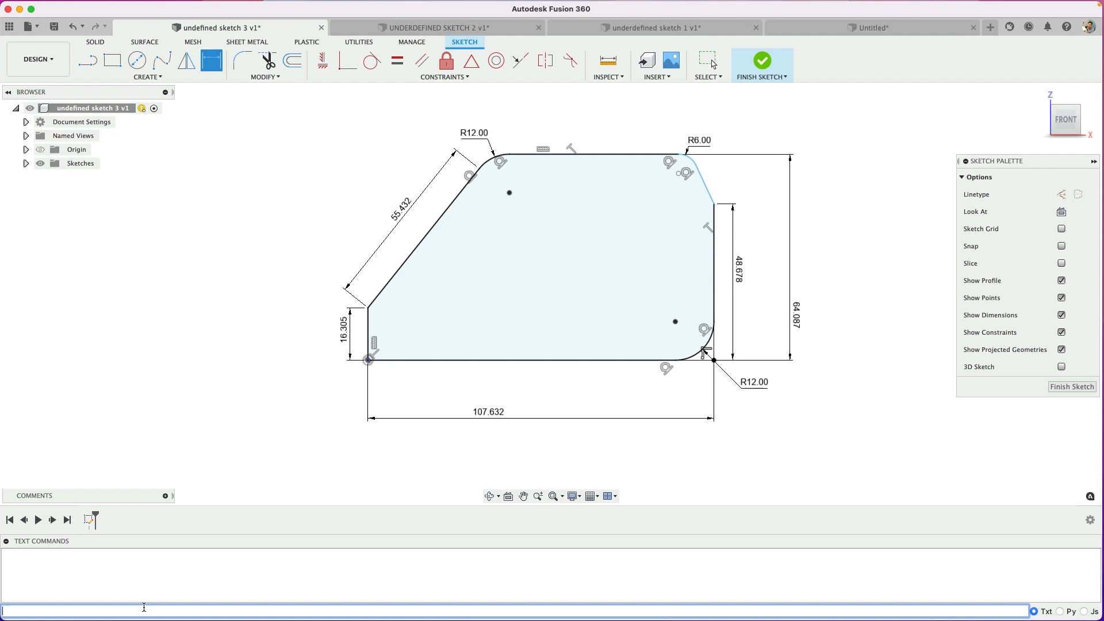
# - Run Sketch.ShowUnderconstrained twice, reporting 3 points/2 curves, then 4 points/3 curves
pyautogui.write('sketch.show')
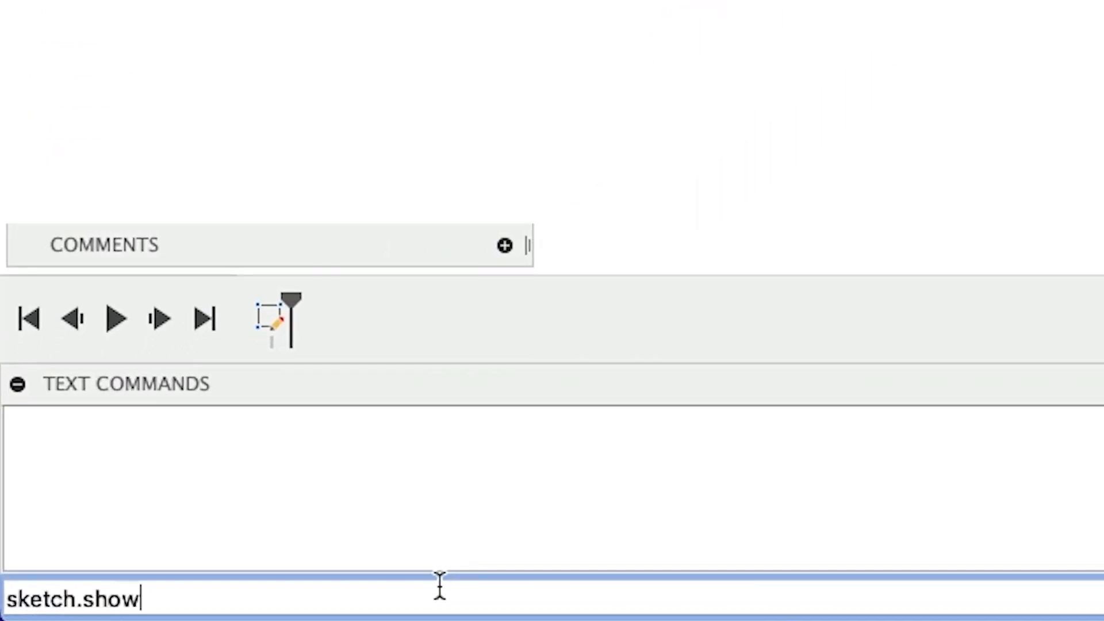
pyautogui.write('under')
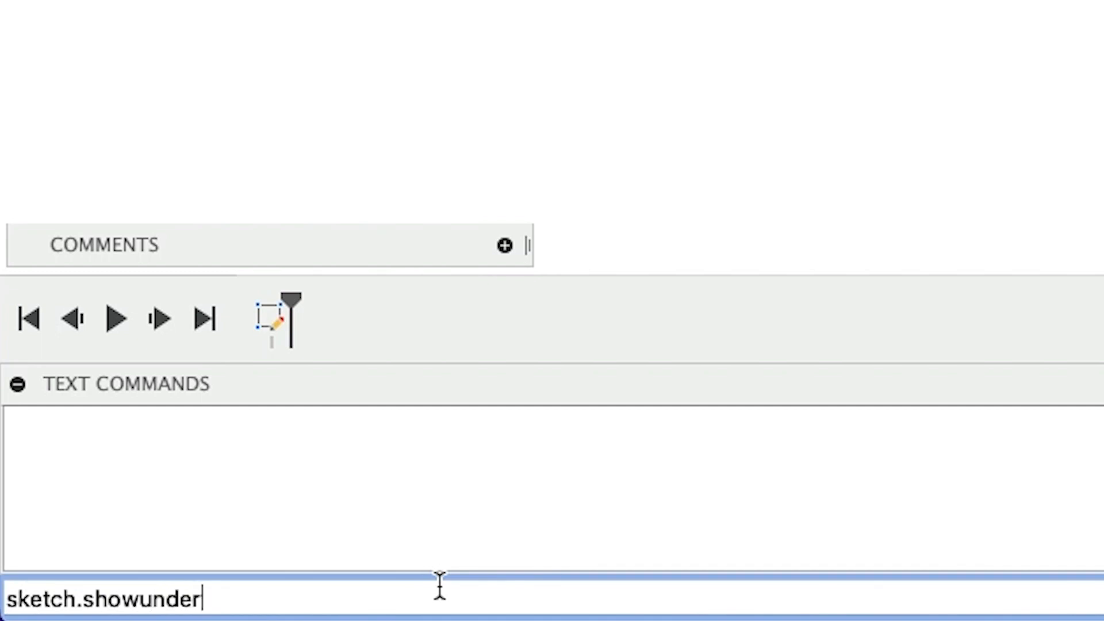
pyautogui.write('constrained')
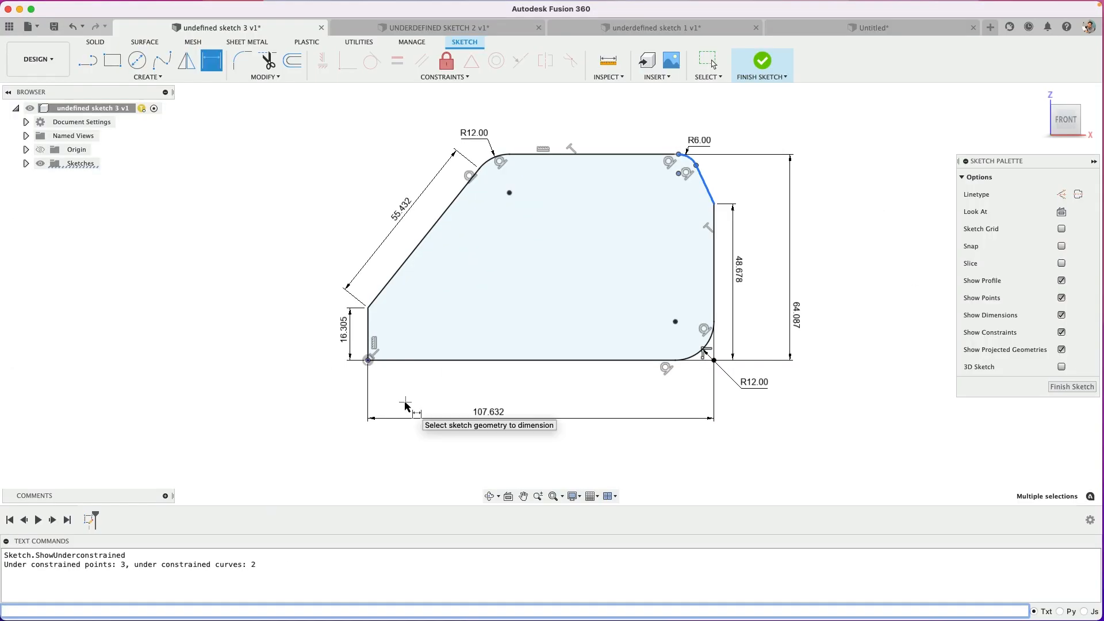
pyautogui.press('ctrl+alt+c')
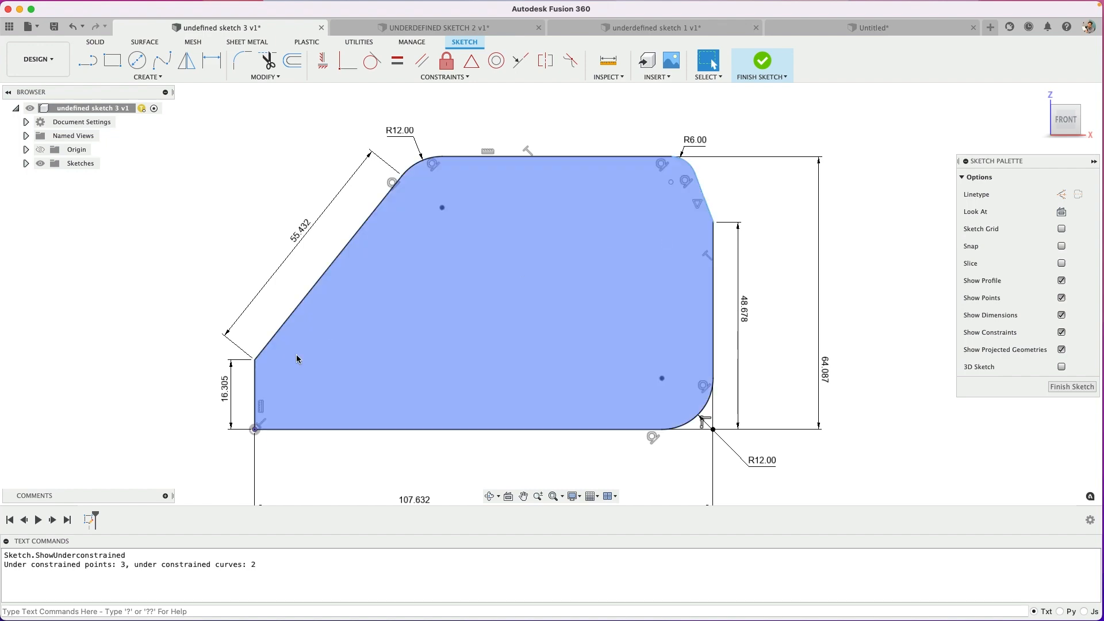
pyautogui.click(211, 610)
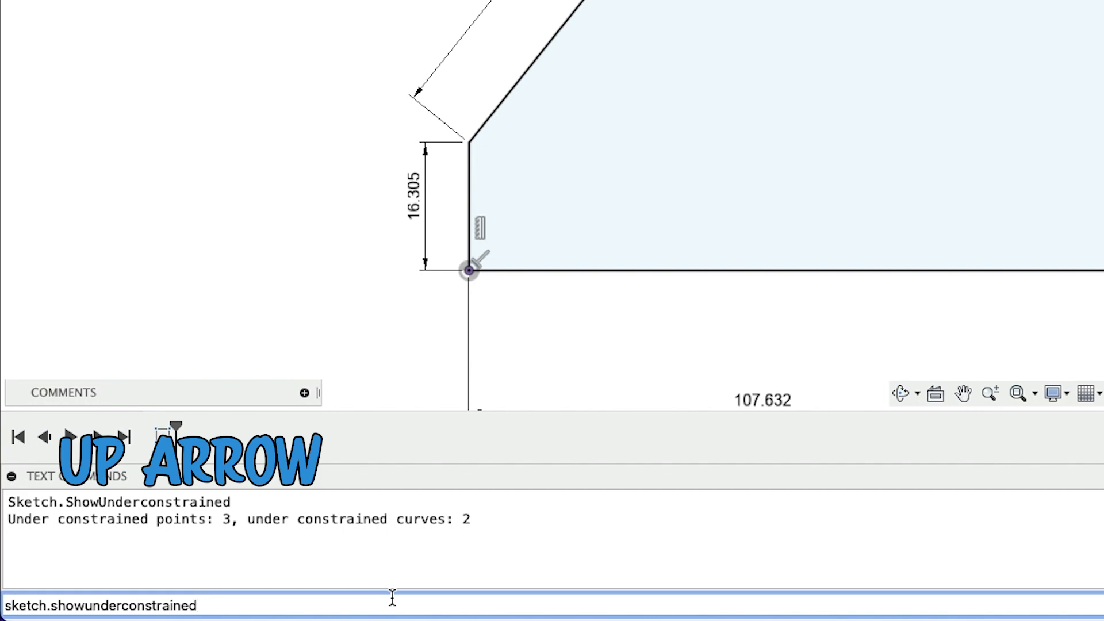
pyautogui.press('up')
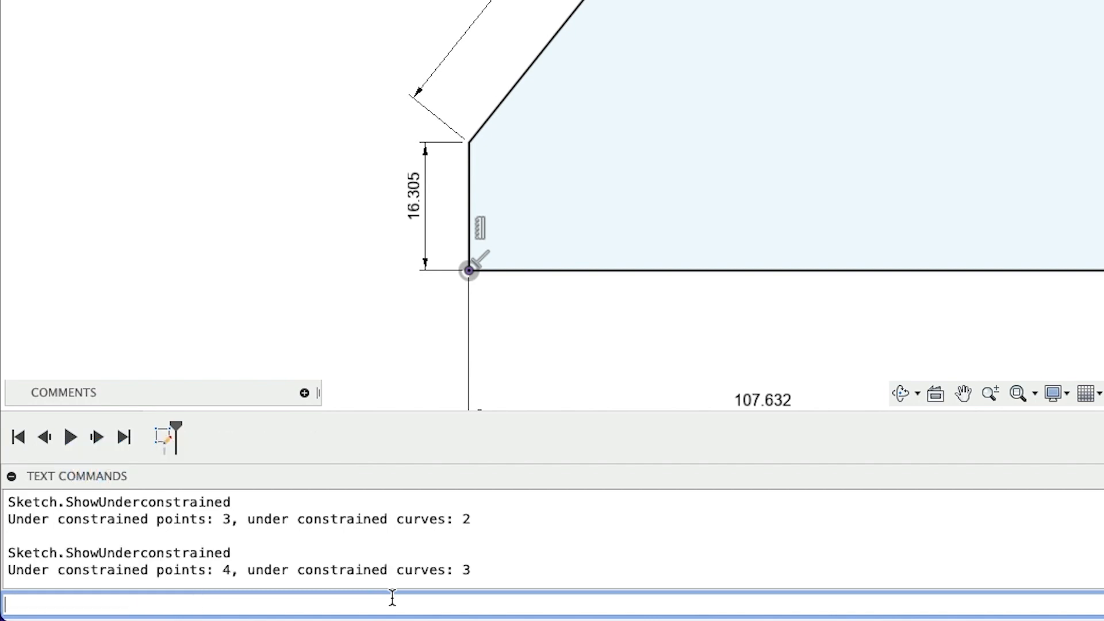